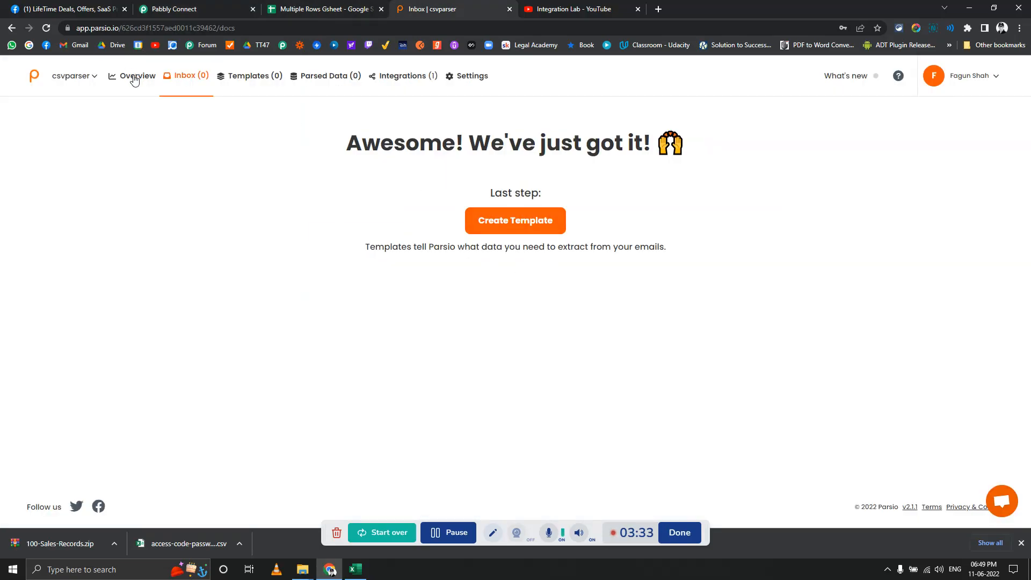
# Step: Map the itemized Parsio values into Country and the preceding Add Multiple Rows fields
pyautogui.click(186, 75)
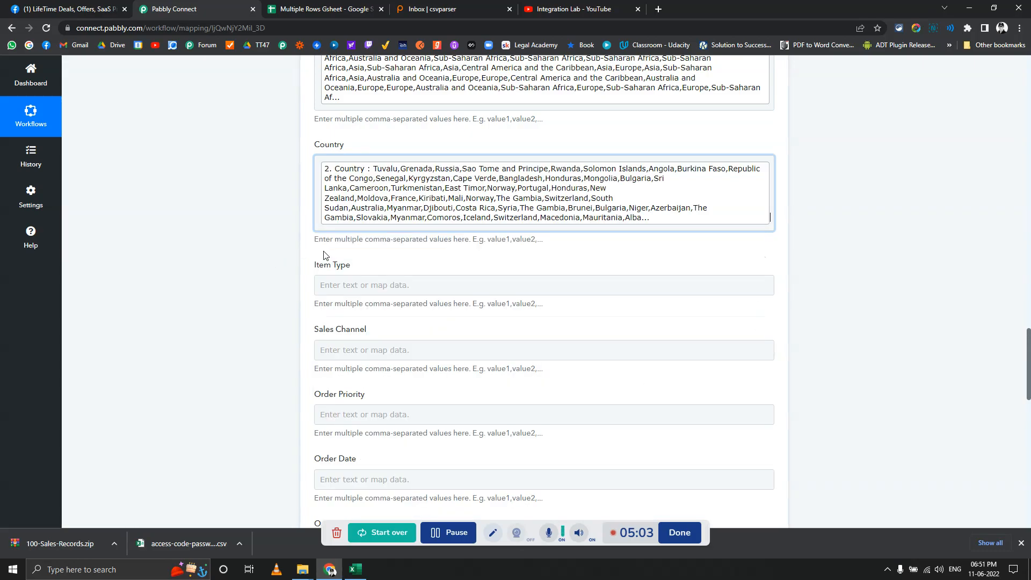
pyautogui.scroll(-3)
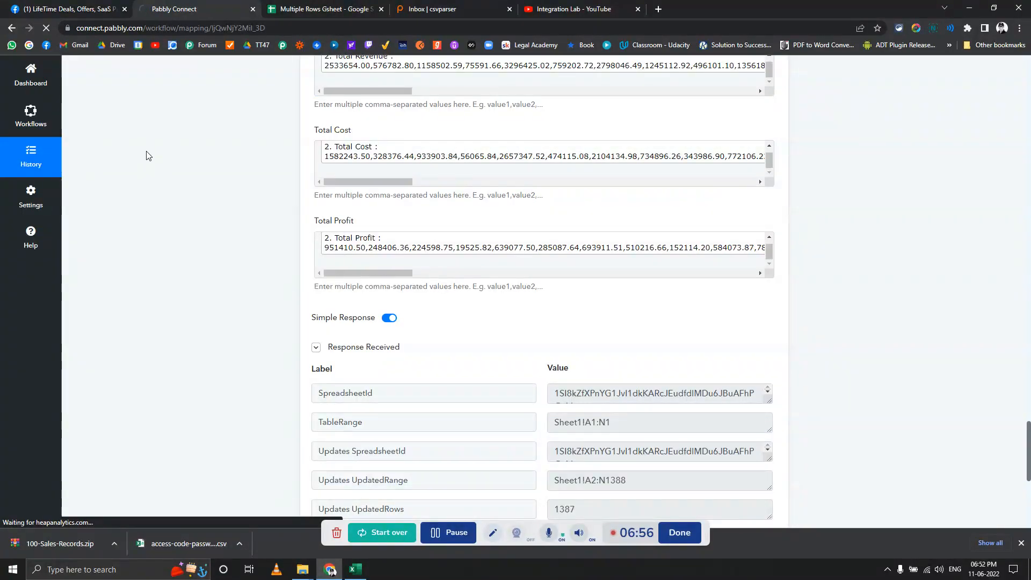